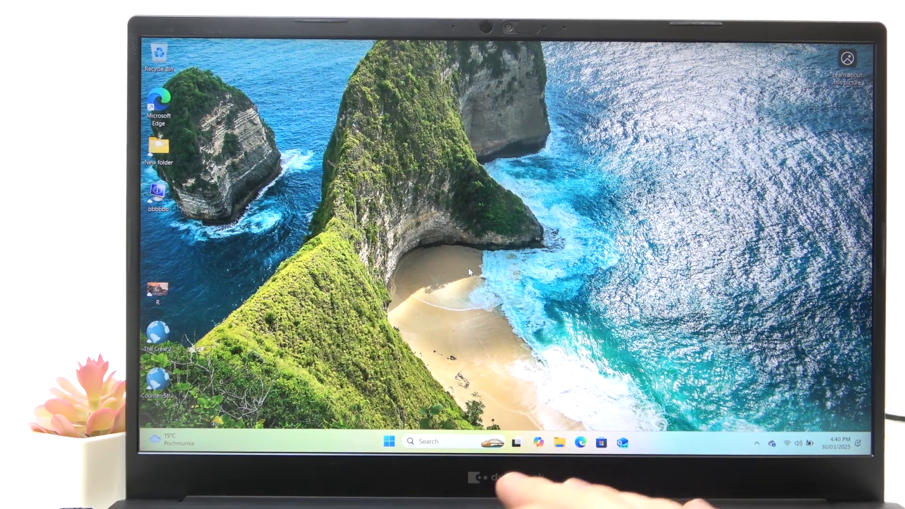
# - Bring up the Start menu from the taskbar
pyautogui.click(385, 441)
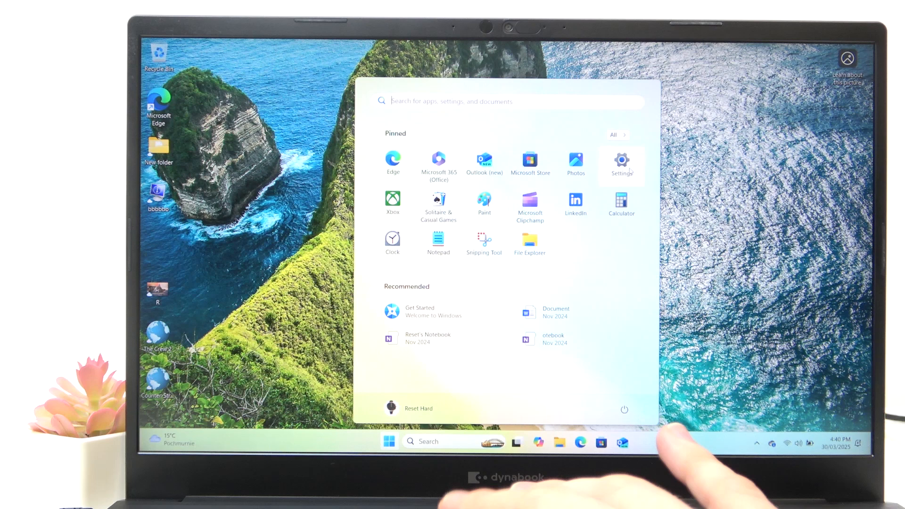
# - Reach the Recovery page via Settings > Windows Update > Advanced options
pyautogui.click(620, 159)
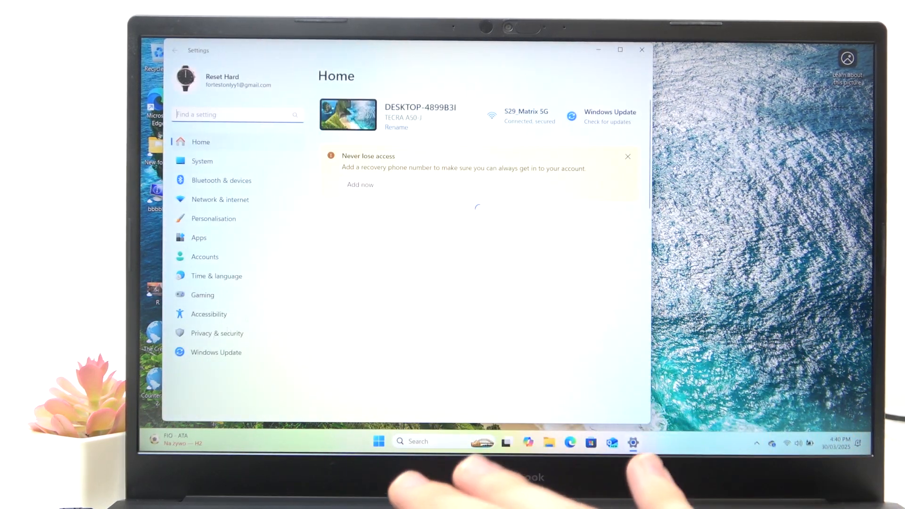
pyautogui.click(214, 353)
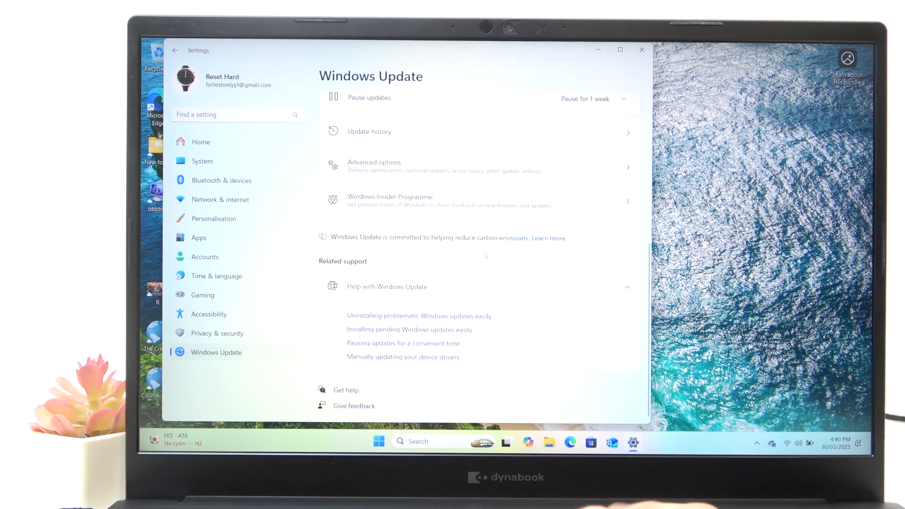
pyautogui.click(373, 165)
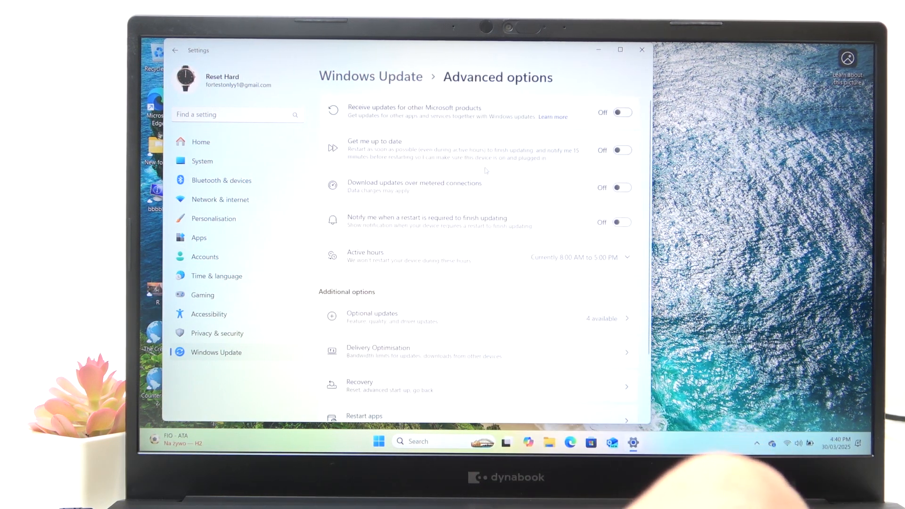
pyautogui.scroll(-3)
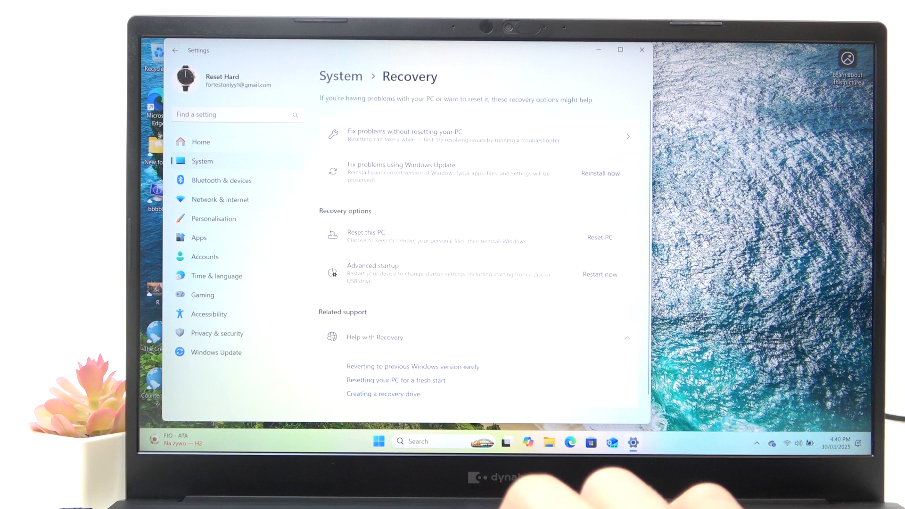
# - Start Reset this PC with Remove everything and Local reinstall, then reach Change settings
pyautogui.click(599, 238)
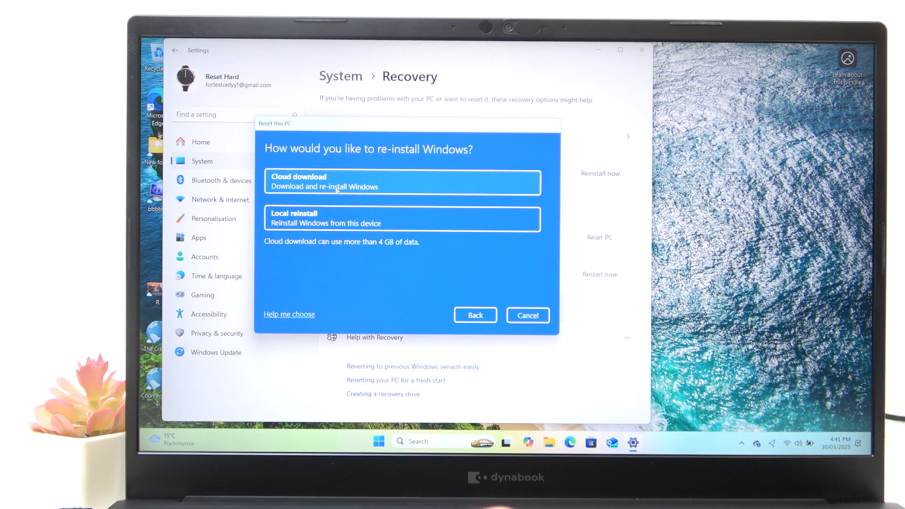
pyautogui.click(402, 219)
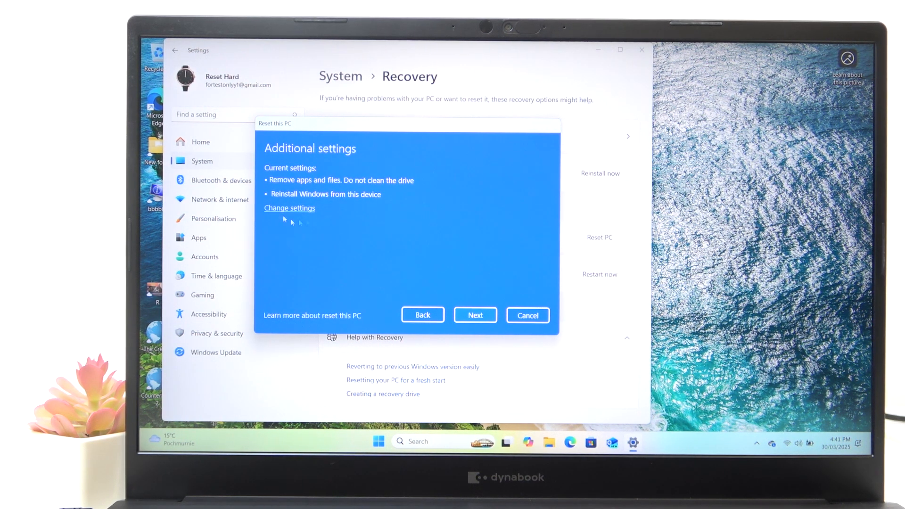
pyautogui.click(288, 207)
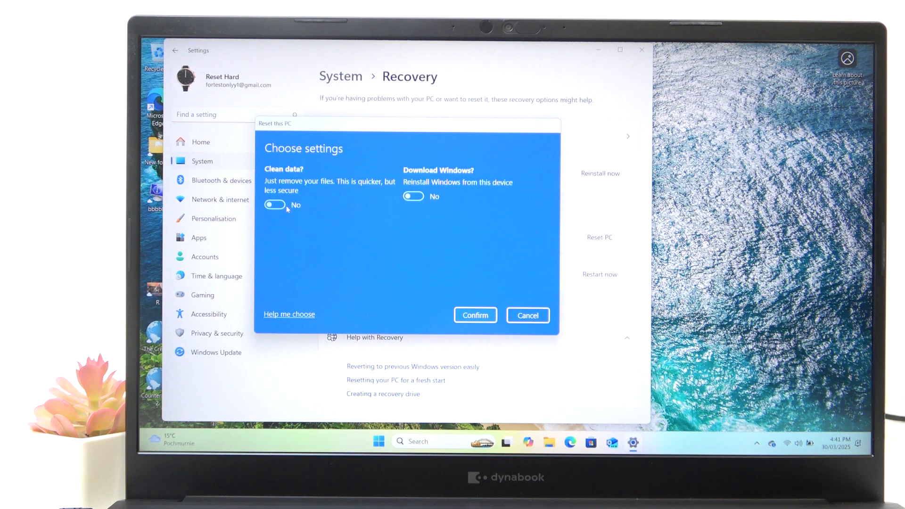
pyautogui.moveTo(330, 240)
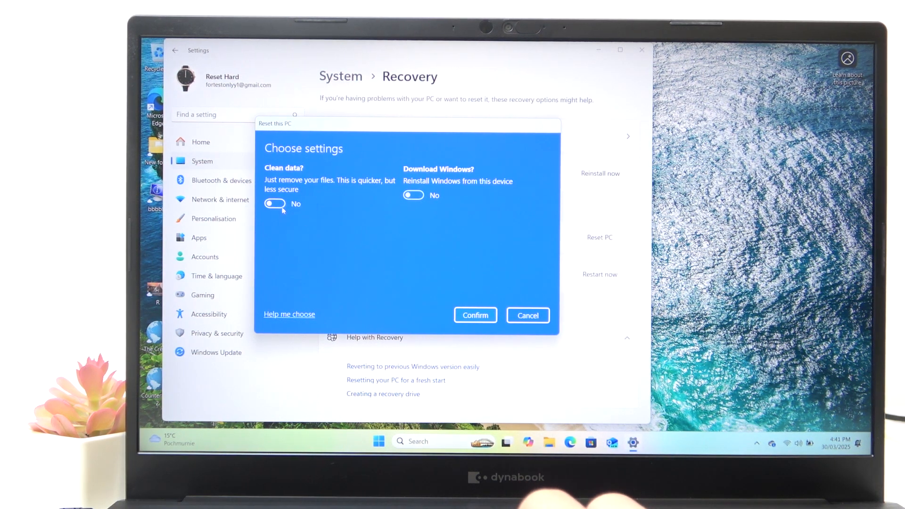
pyautogui.click(275, 203)
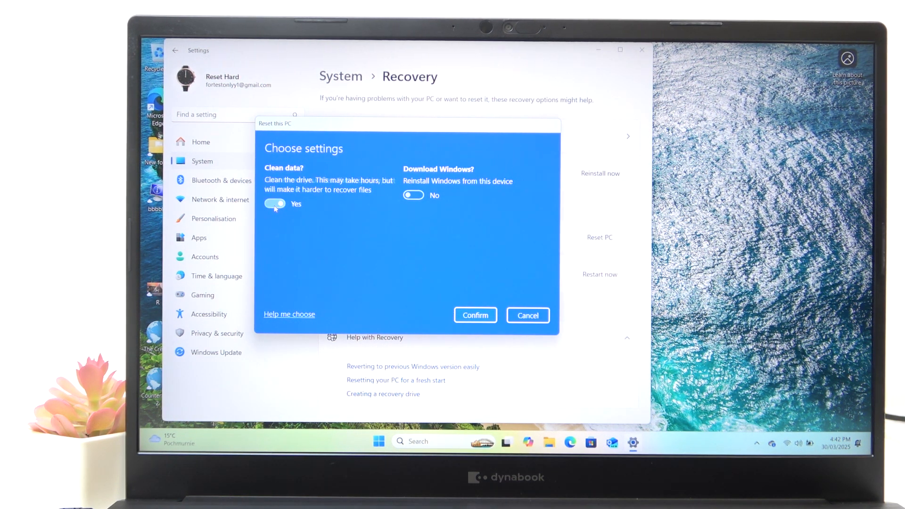
pyautogui.click(275, 204)
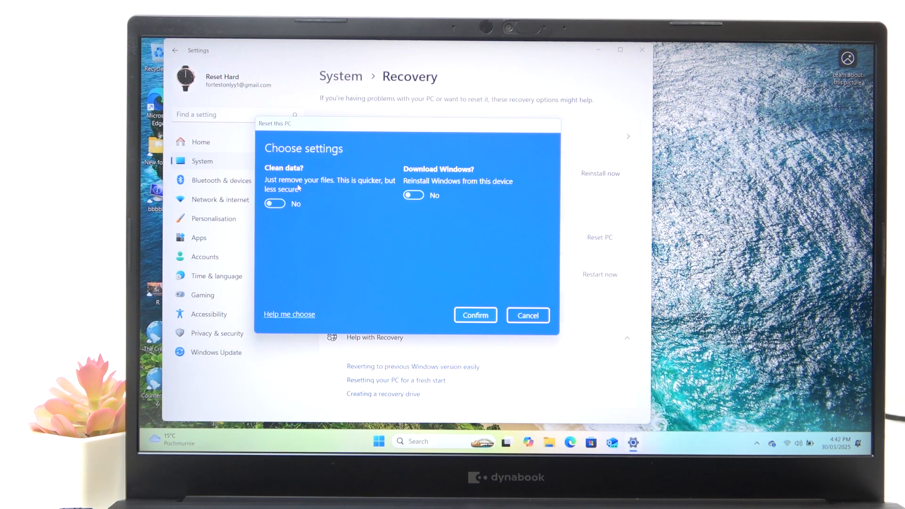
pyautogui.moveTo(314, 210)
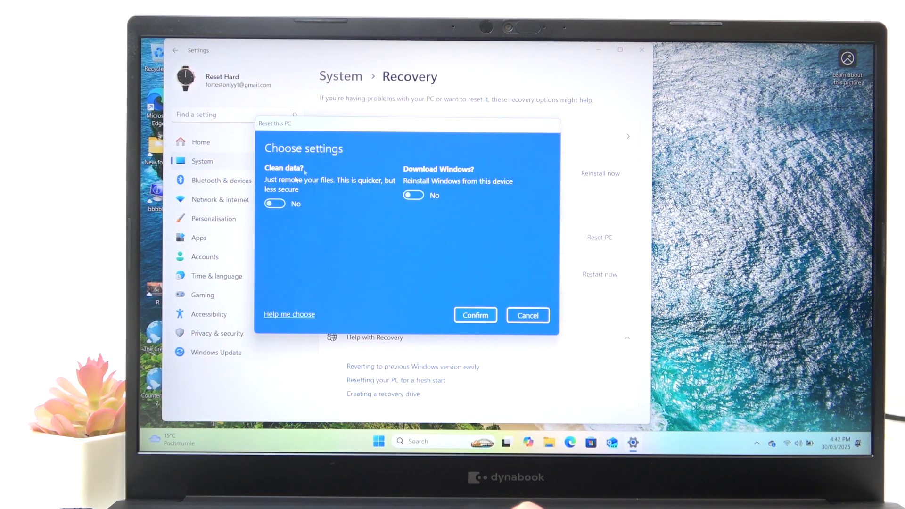
pyautogui.moveTo(410, 290)
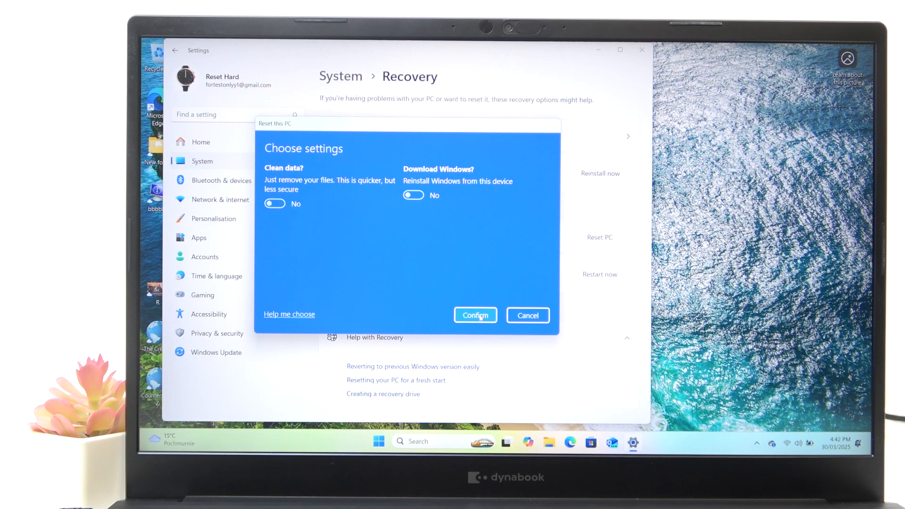
# - Confirm the settings, pass the summary and launch the reset, reaching 'Preparing to reset' at 1%
pyautogui.click(475, 314)
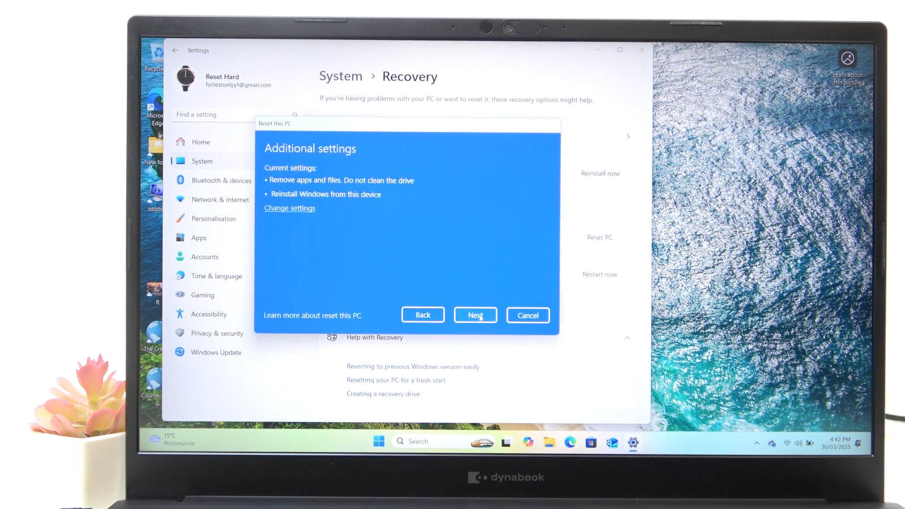
pyautogui.click(475, 314)
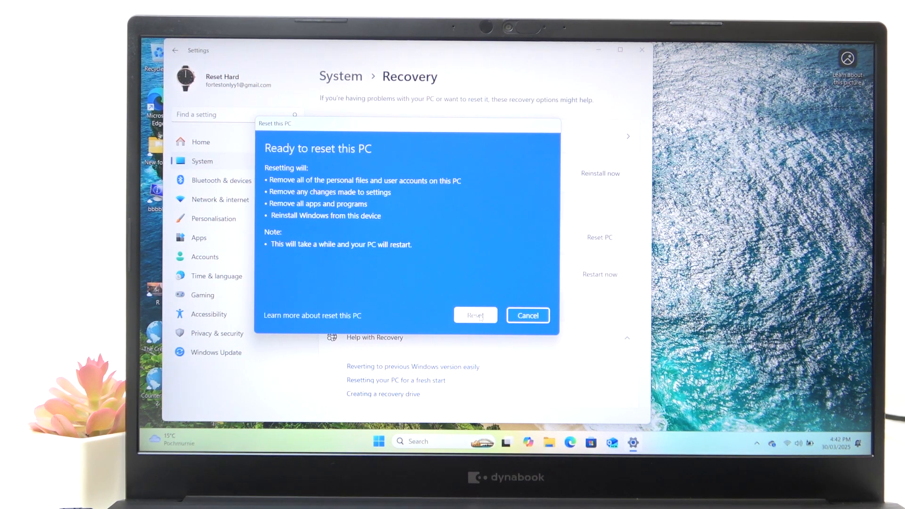
pyautogui.click(475, 315)
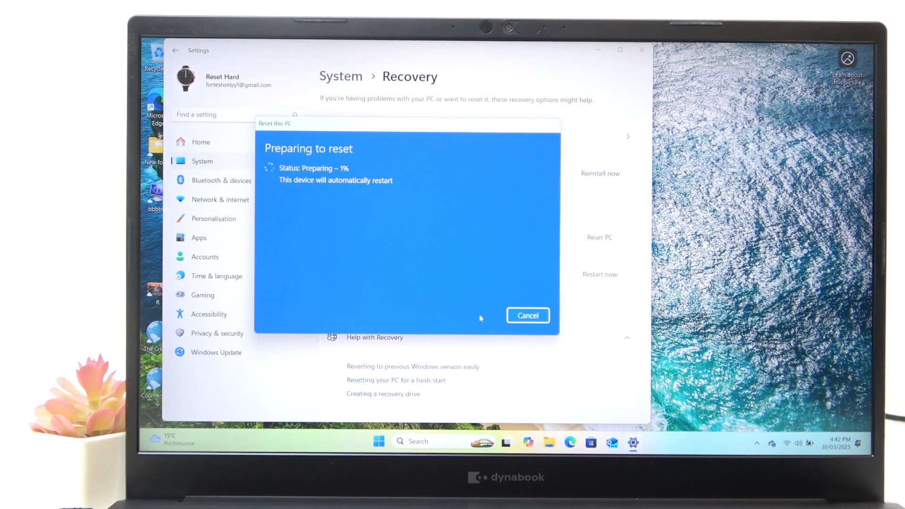